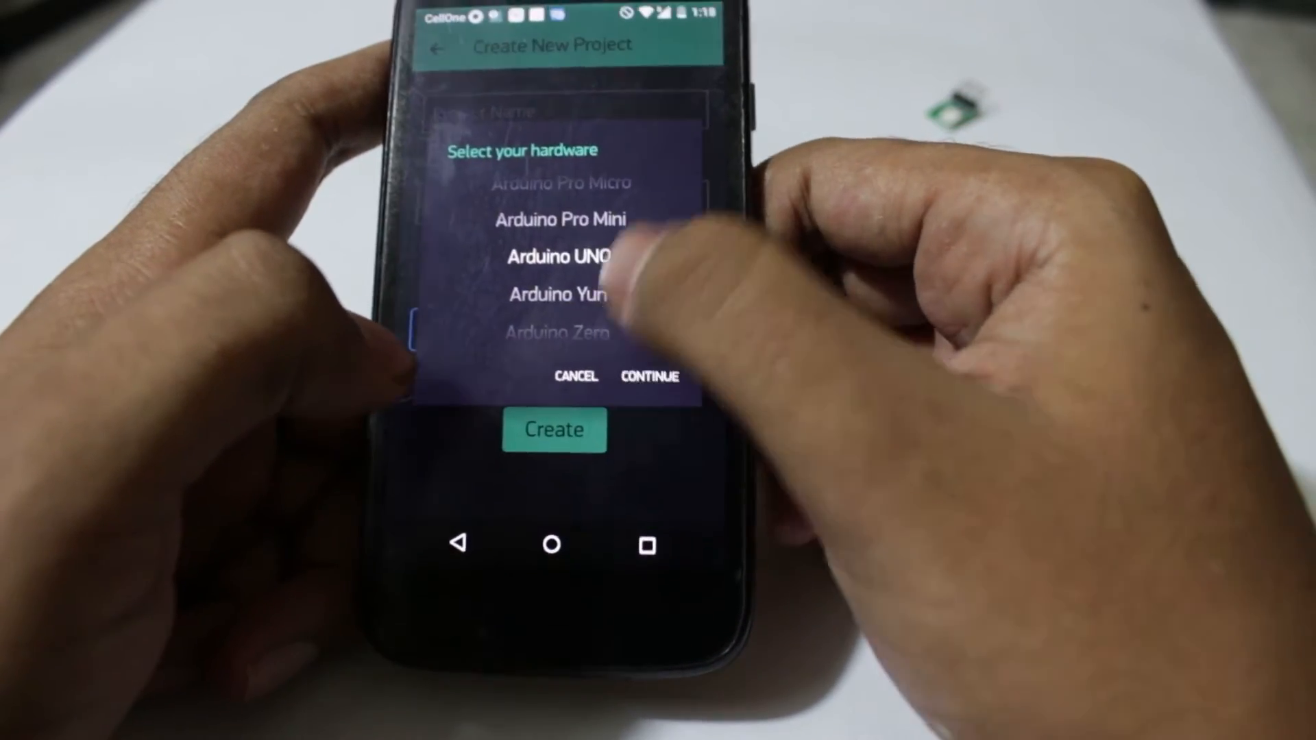
Step: Scroll the hardware list to find NodeMCU for the new project
scroll("down", 3)
type("mood")
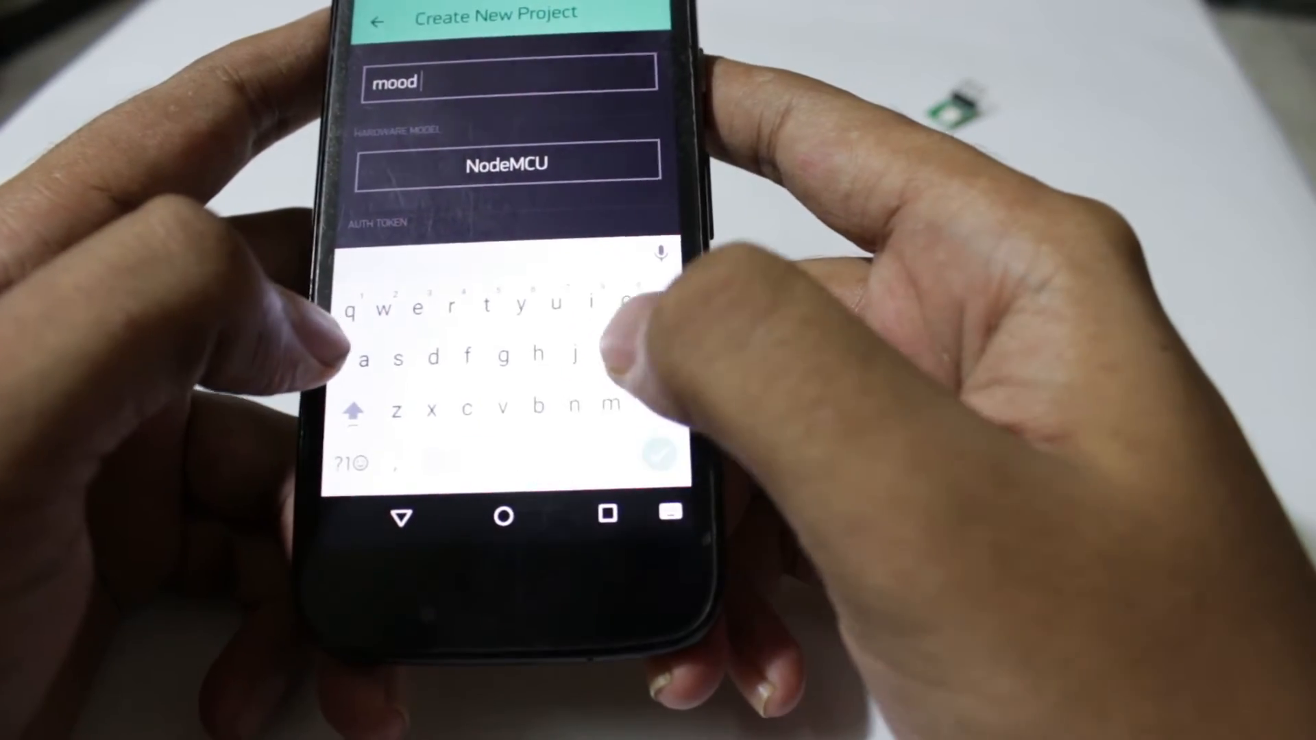
Step: Complete the project name as 'mood lamp' and create the project
type("lamp")
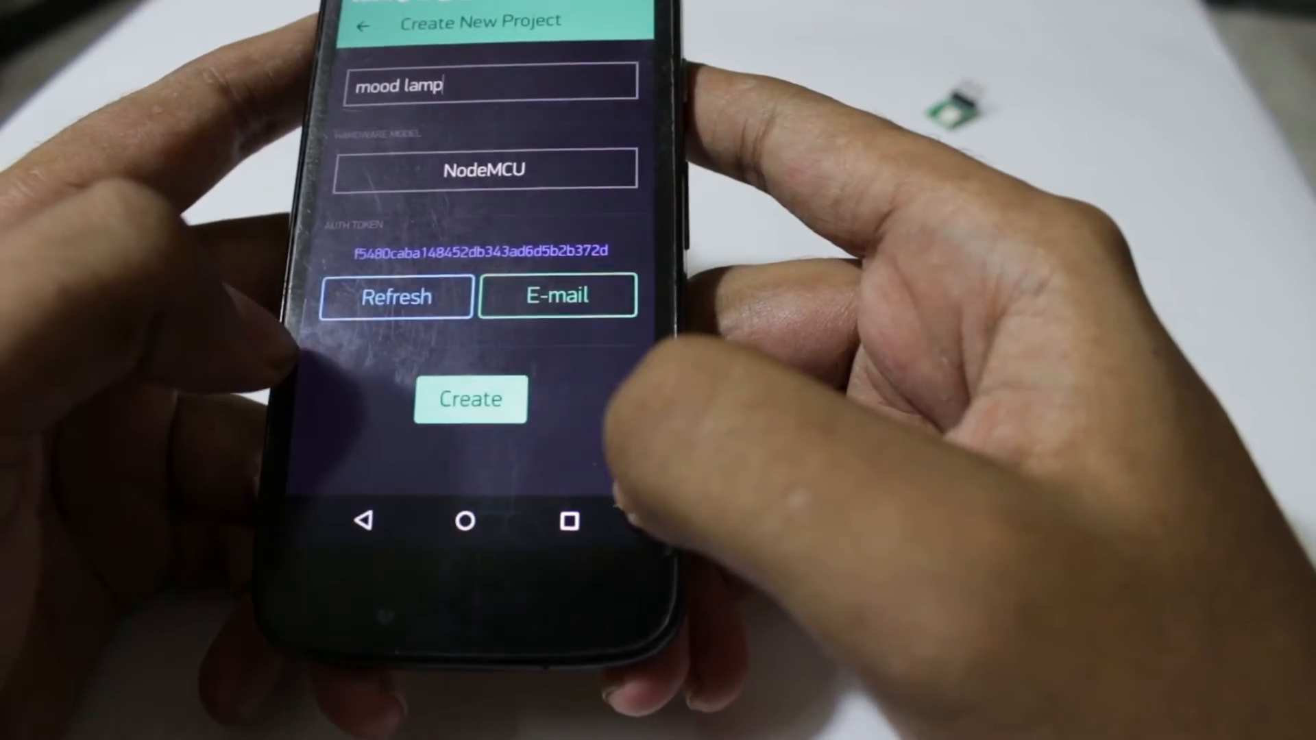
left_click(469, 399)
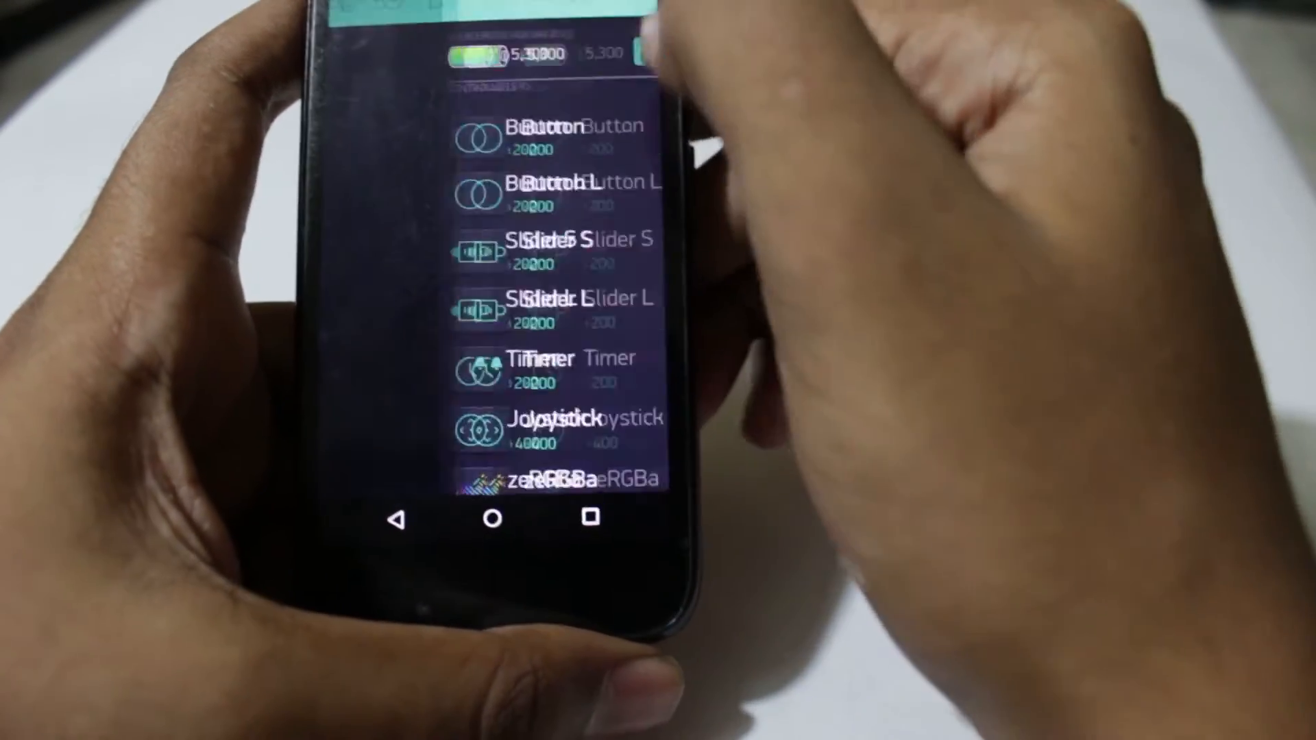
Step: Scroll to the Controllers section and add the zeRGBa widget
scroll("down", 3)
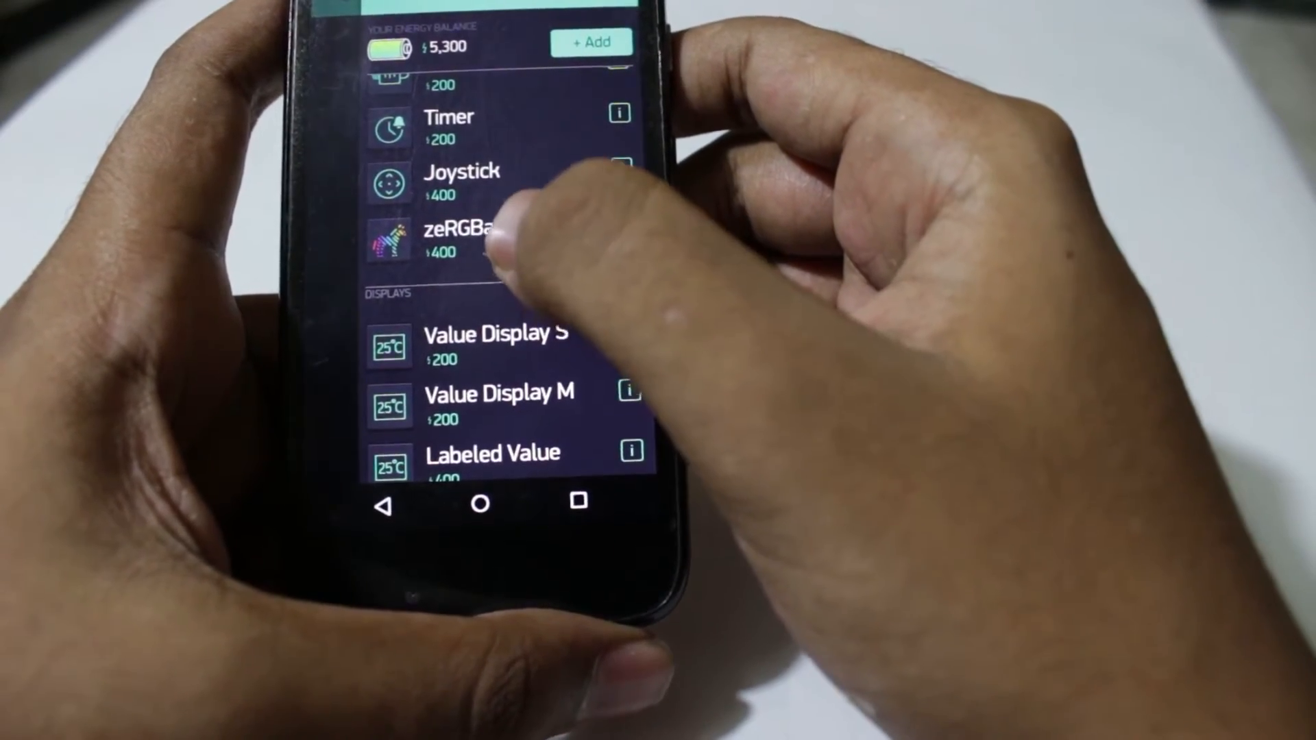
left_click(462, 240)
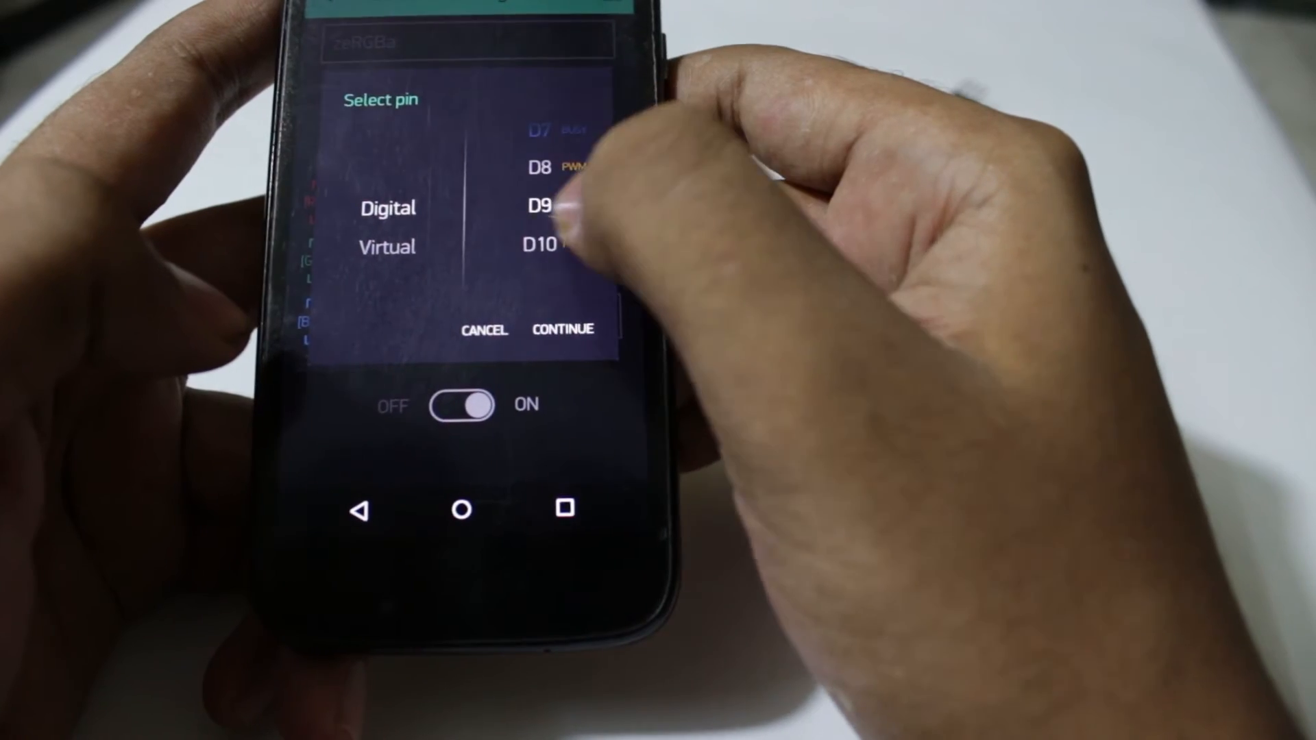
Step: Assign digital pins D6, D7 and D8 to the zeRGBa colour channels
left_click(564, 328)
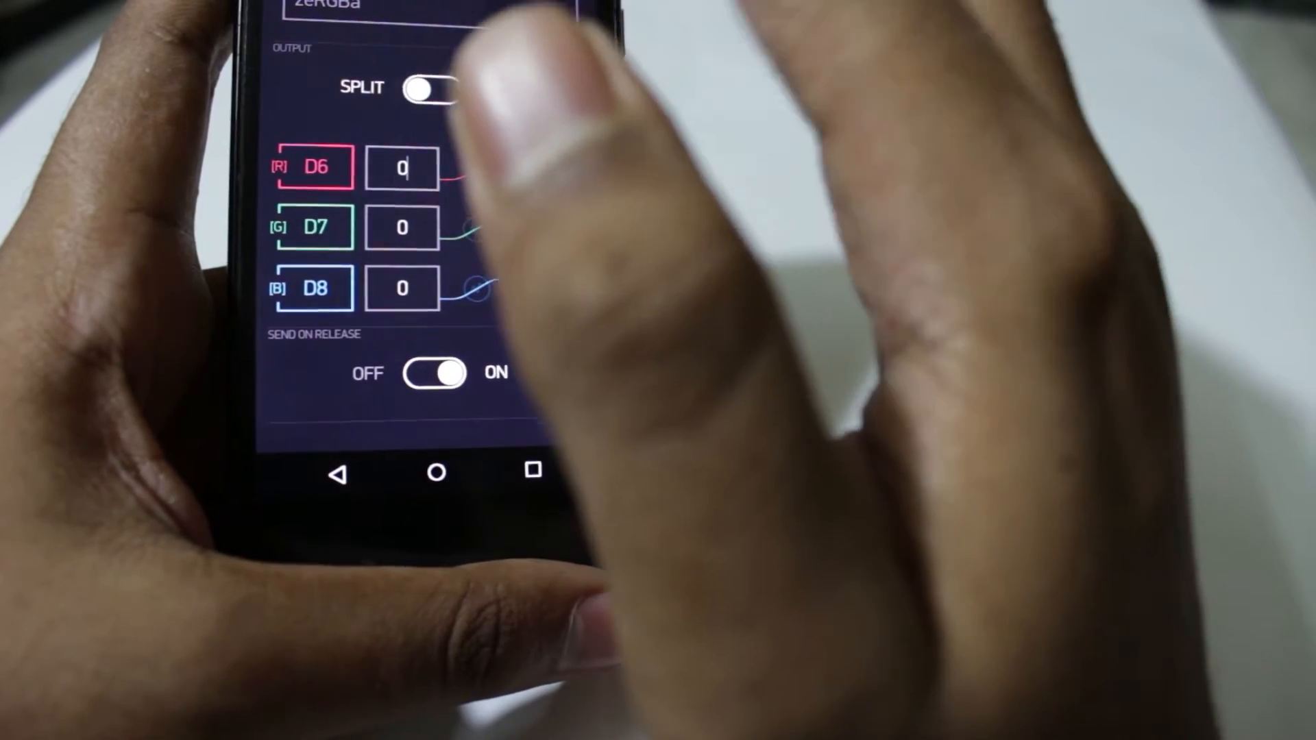
Step: Select the low and high D6 range values for editing
left_click(432, 89)
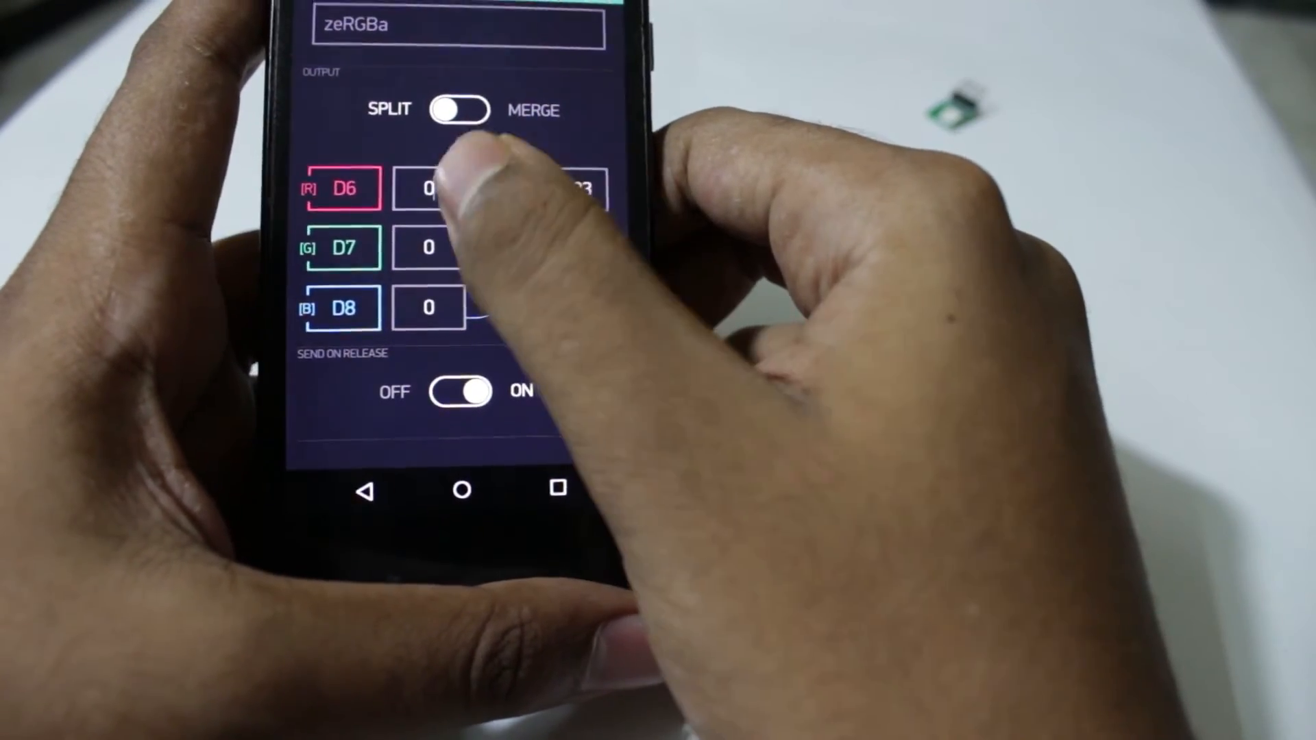
left_click(430, 187)
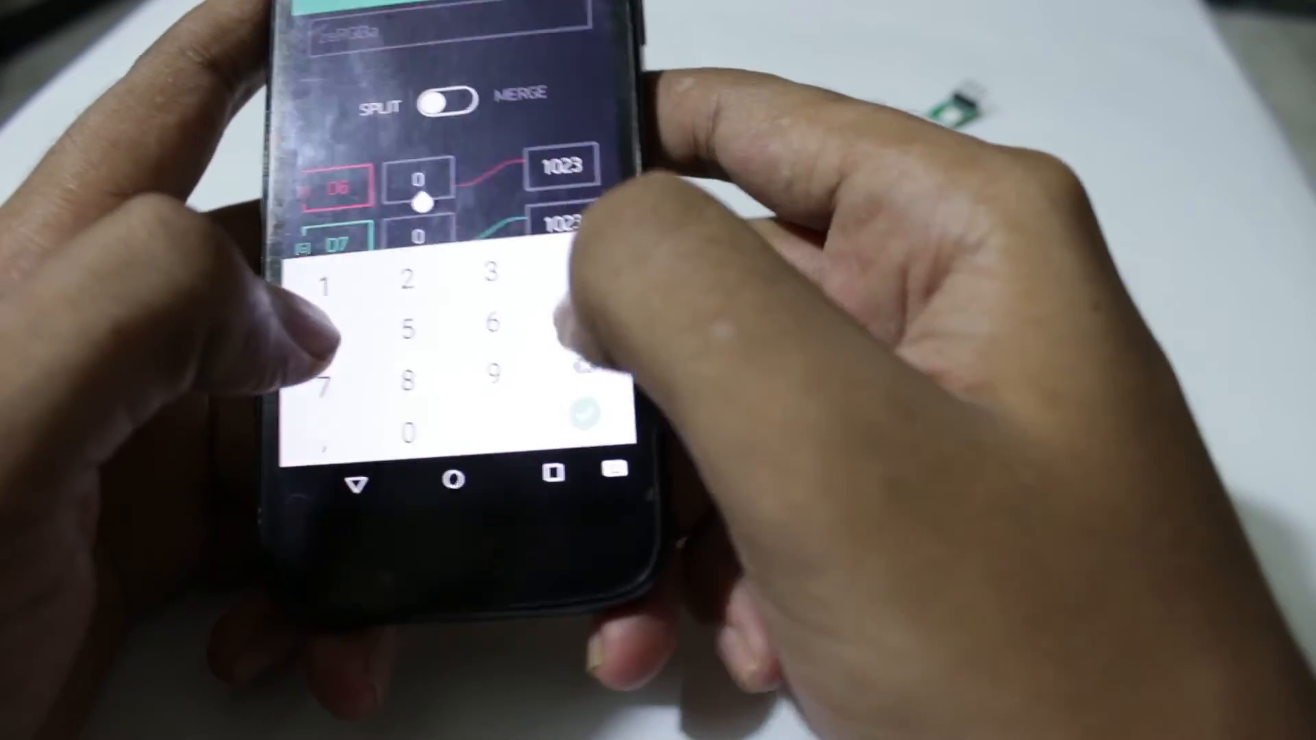